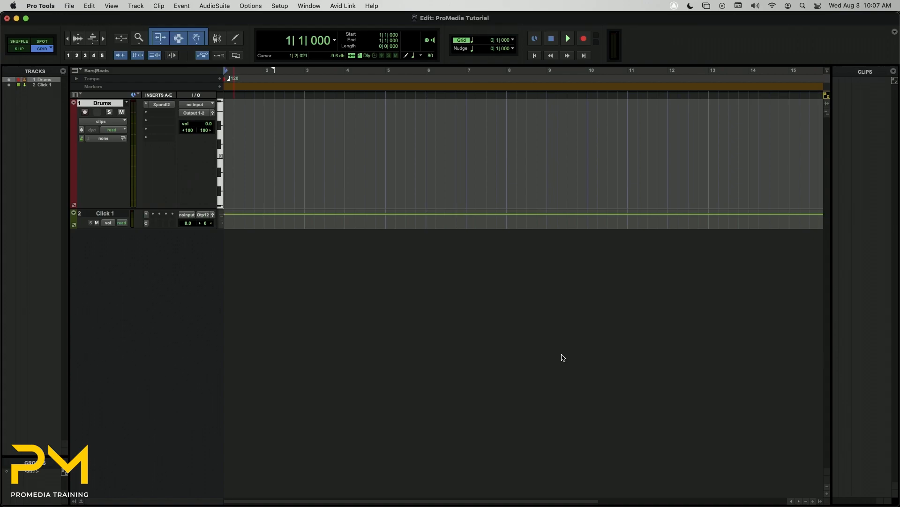
- Show the floating Transport window from the Window menu
click(308, 5)
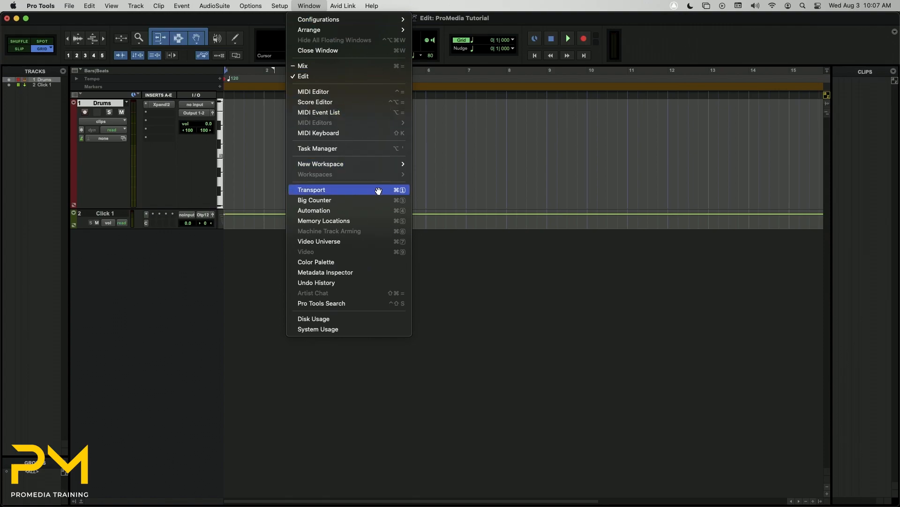
click(312, 190)
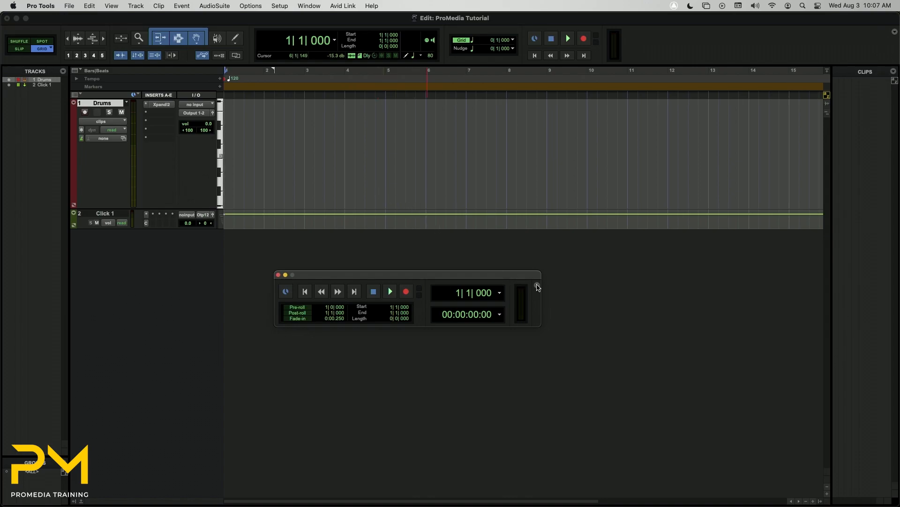
- Display MIDI controls in the Transport (2-bar count-off, 4/4, 120) and enable MIDI Merge
click(537, 287)
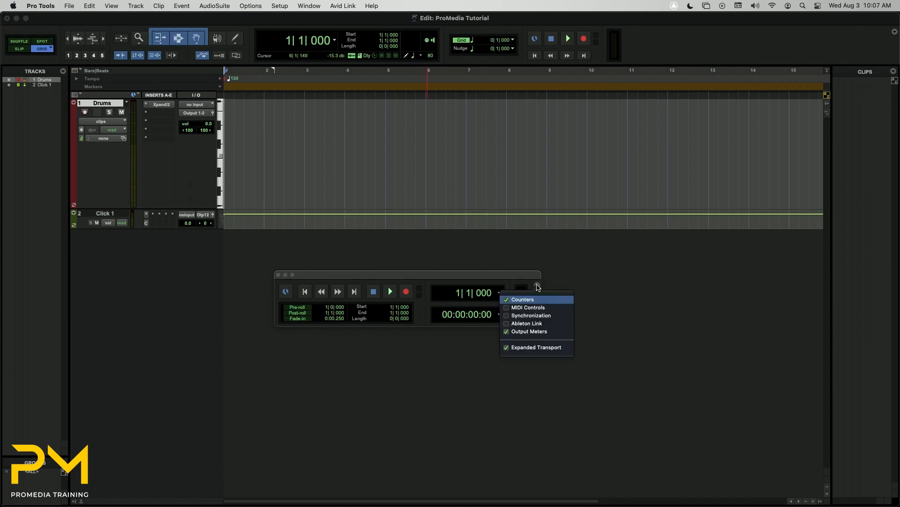
mouse_move(514, 307)
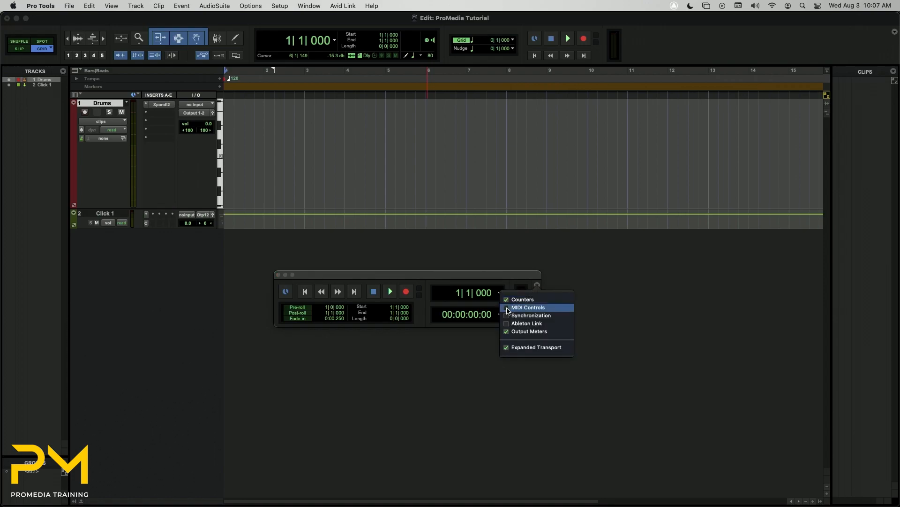
click(528, 307)
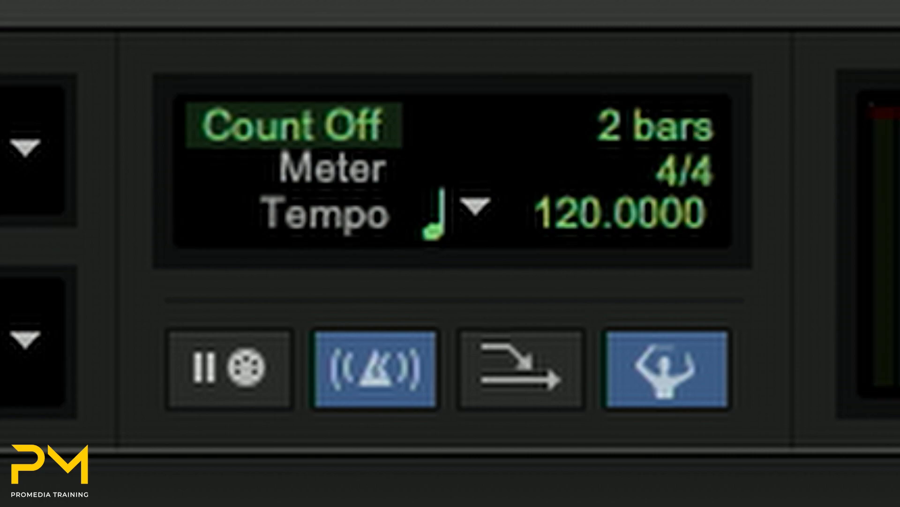
click(523, 379)
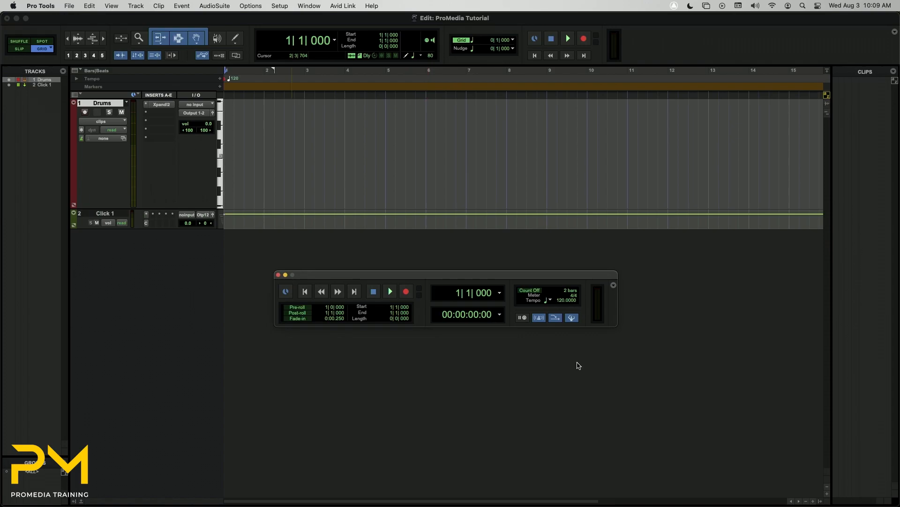
- Enable Input Quantize at a 1/16-note grid in Event Operations and dismiss the window
click(182, 5)
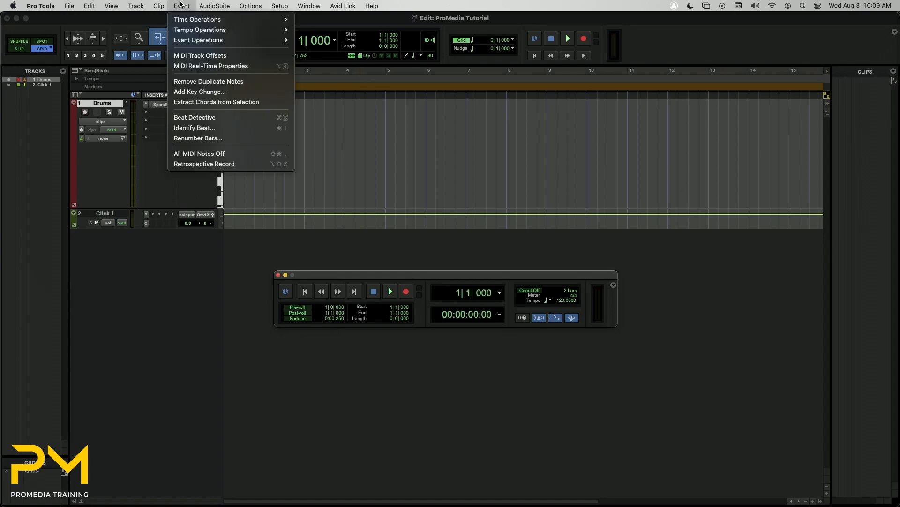
mouse_move(199, 40)
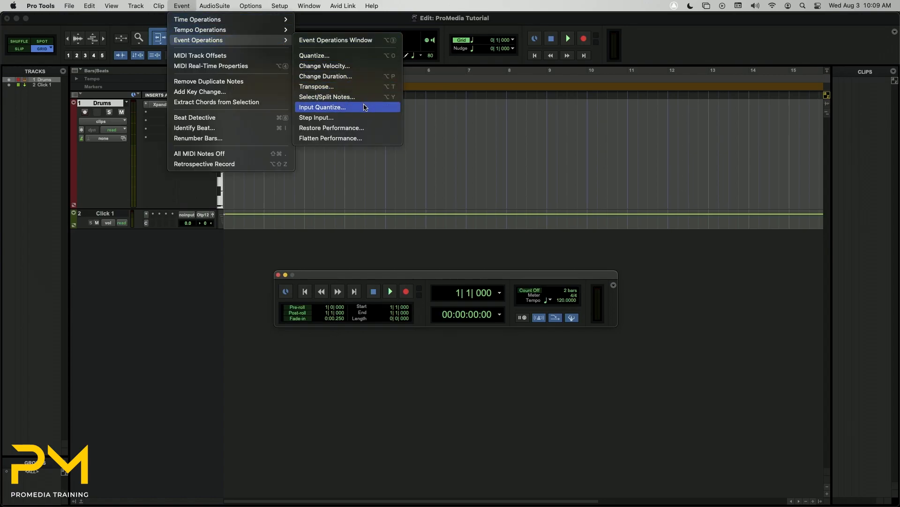
click(323, 107)
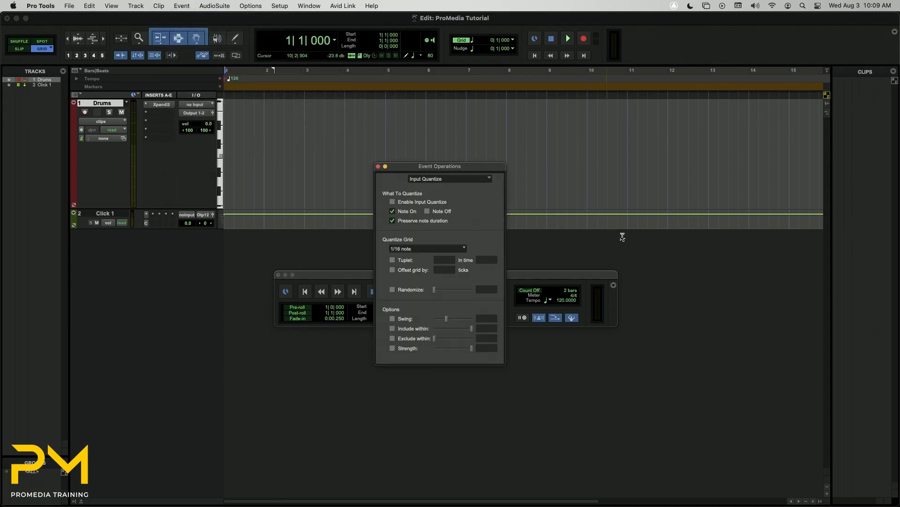
mouse_move(640, 295)
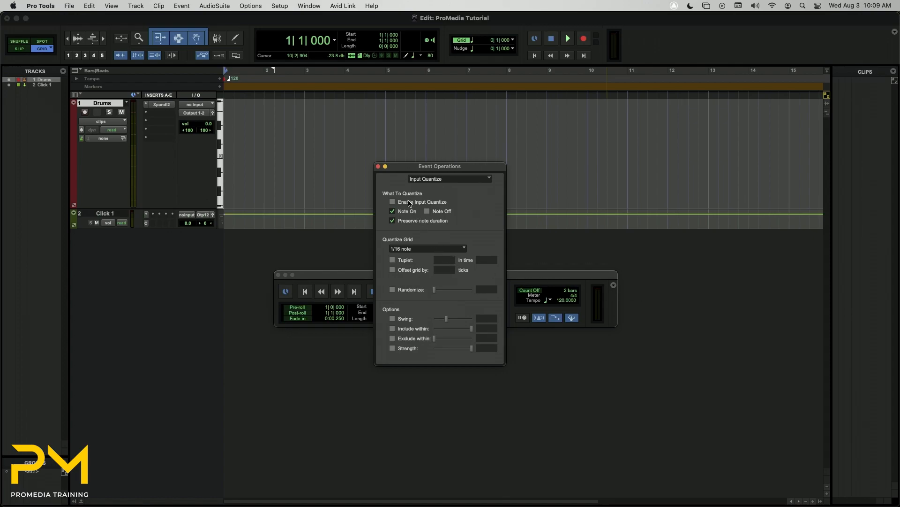
click(392, 202)
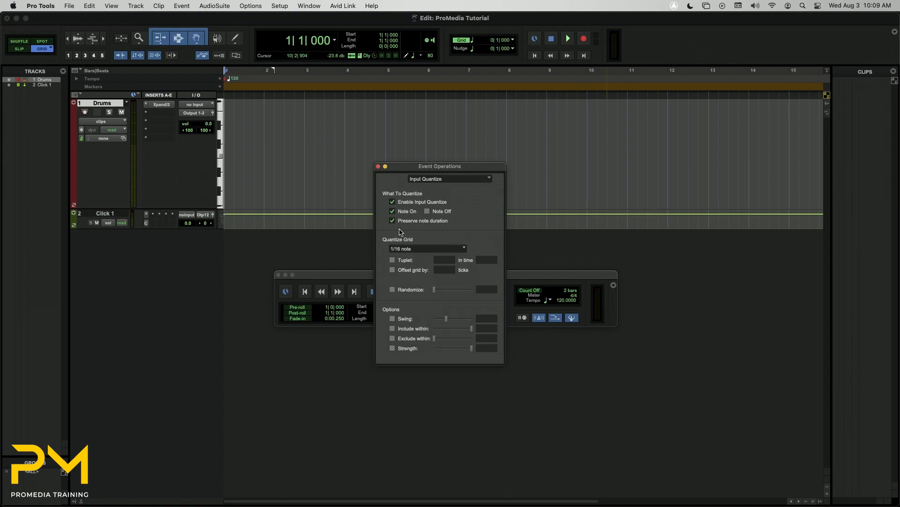
mouse_move(465, 208)
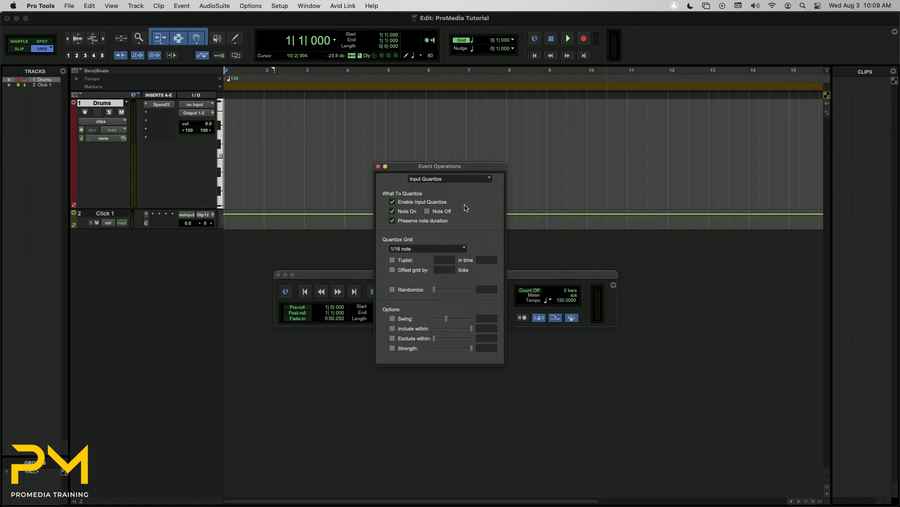
mouse_move(471, 248)
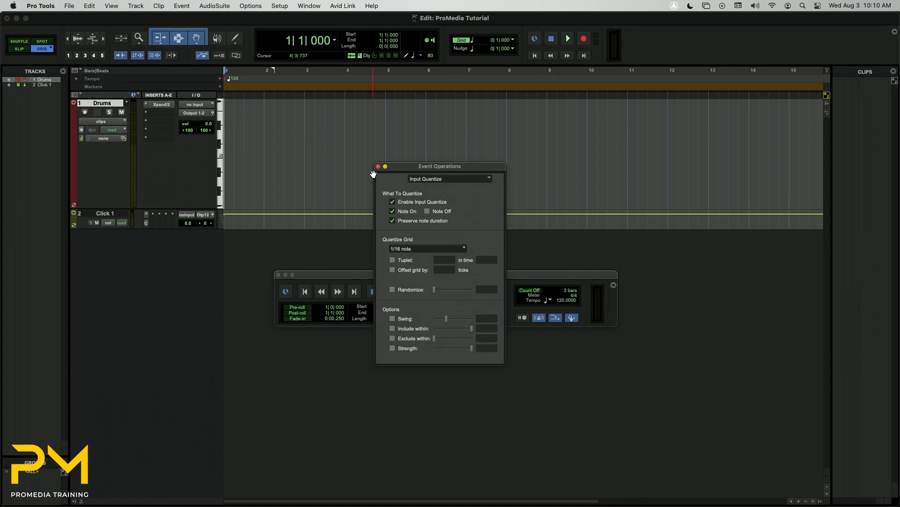
click(377, 166)
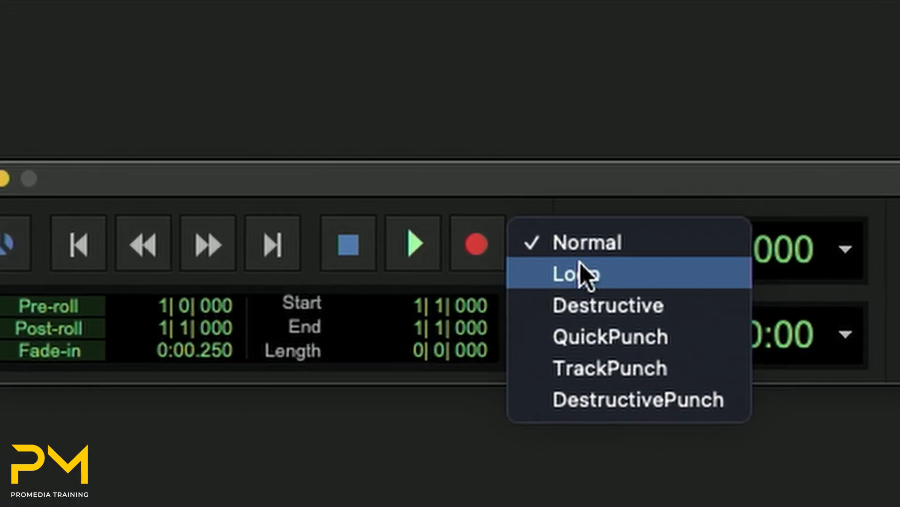
click(576, 274)
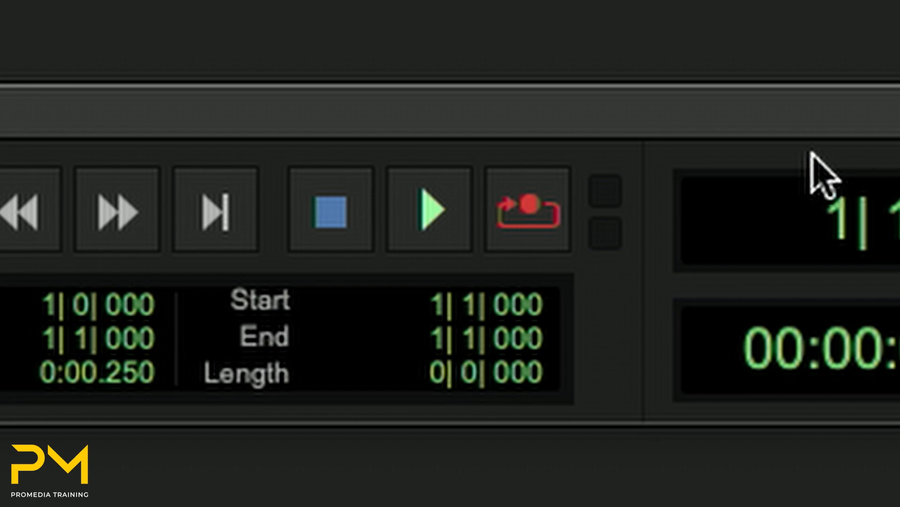
mouse_move(812, 169)
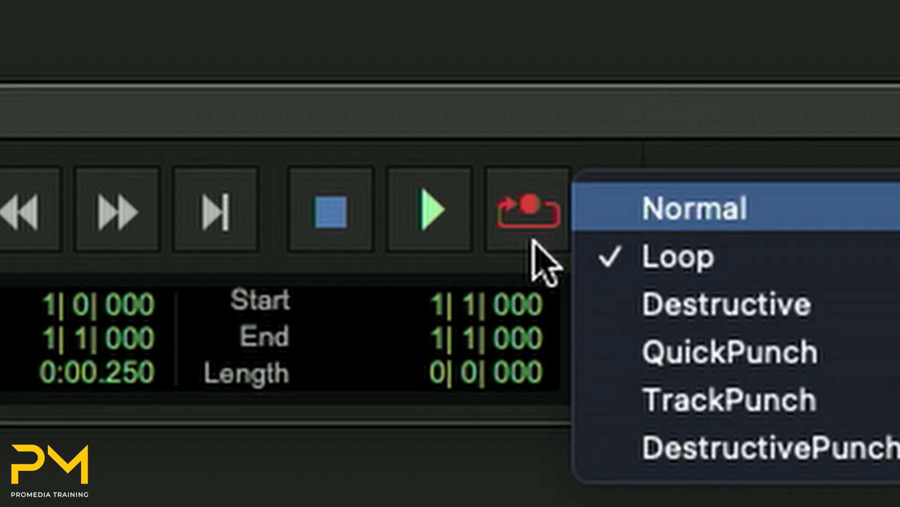
click(696, 210)
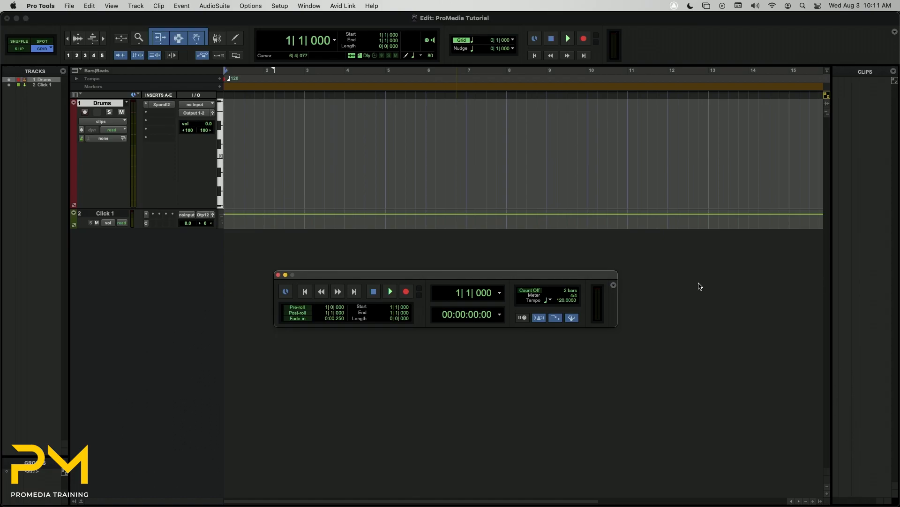
- Enable Loop Playback from the Options menu, leaving Normal record mode
click(250, 6)
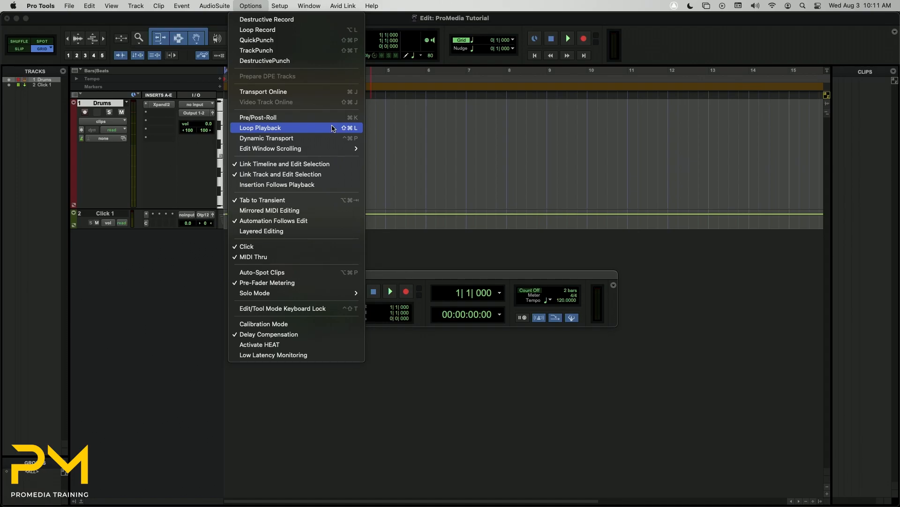
click(260, 128)
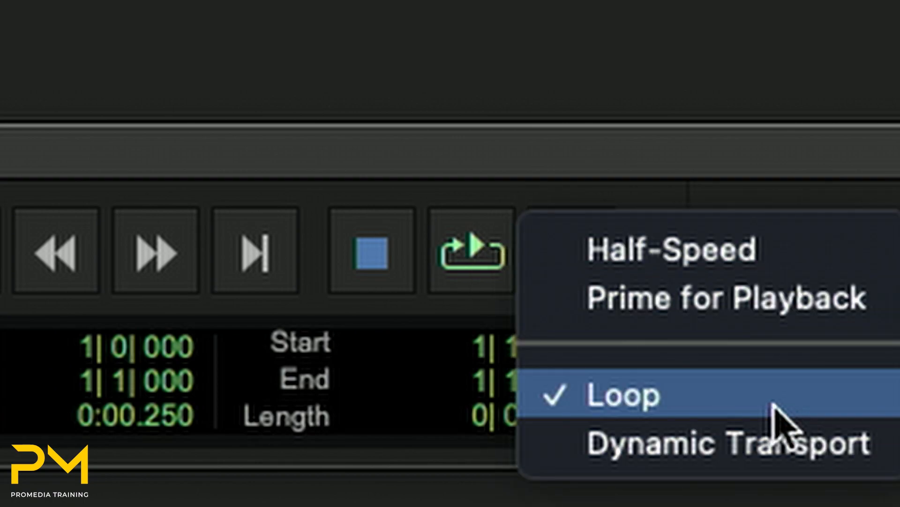
mouse_move(776, 415)
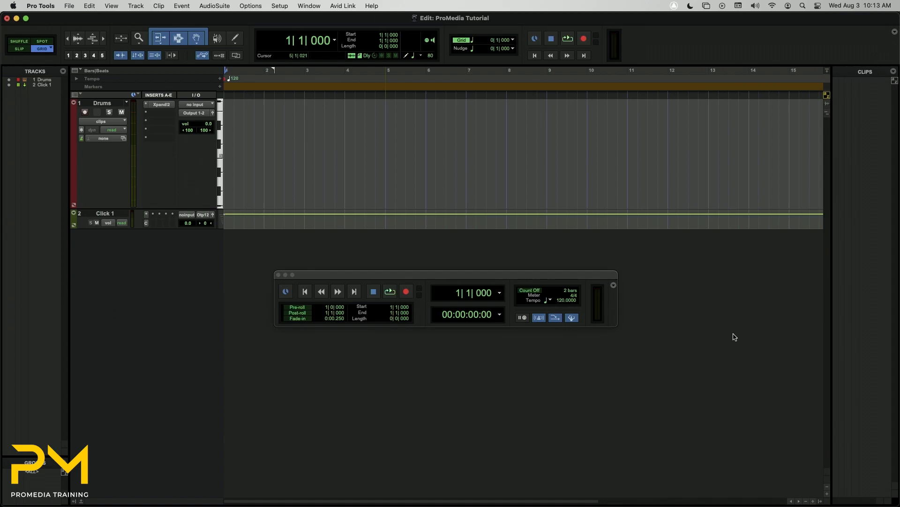
- Record-arm the transport and start a looped drum pass over bars 5–9, creating Drums-01
click(386, 131)
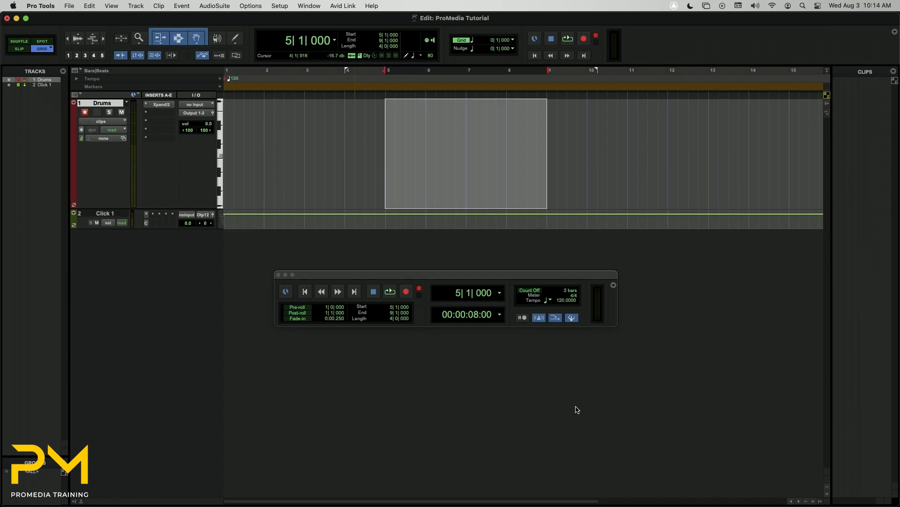
click(406, 291)
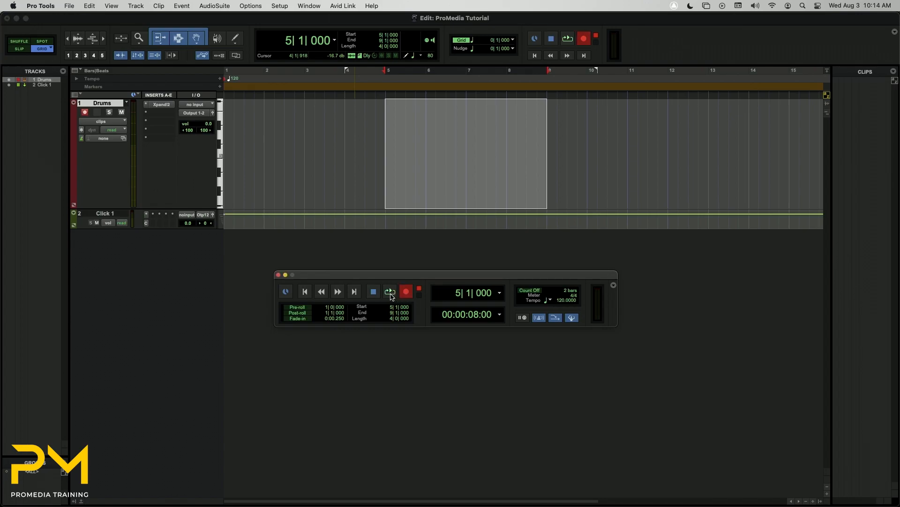
click(390, 290)
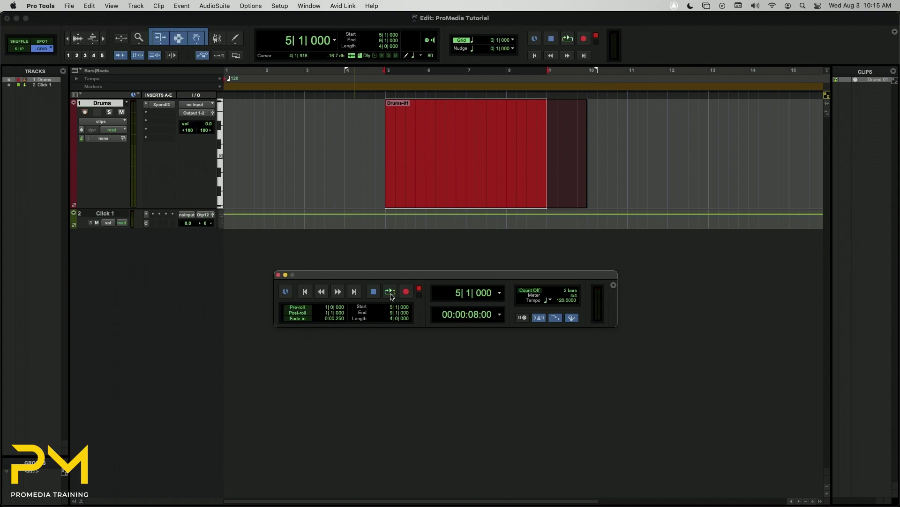
- Stop the pass and record again to layer notes into a Drums-02 take
click(85, 112)
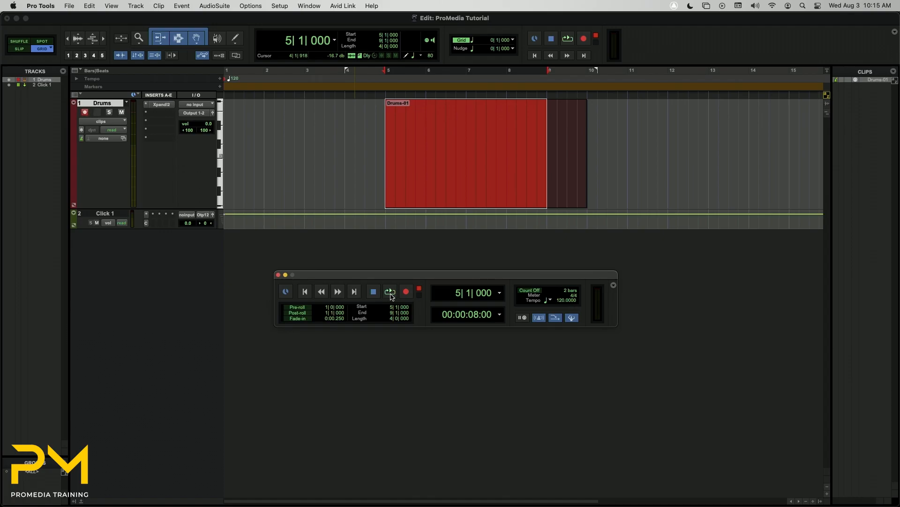
click(390, 290)
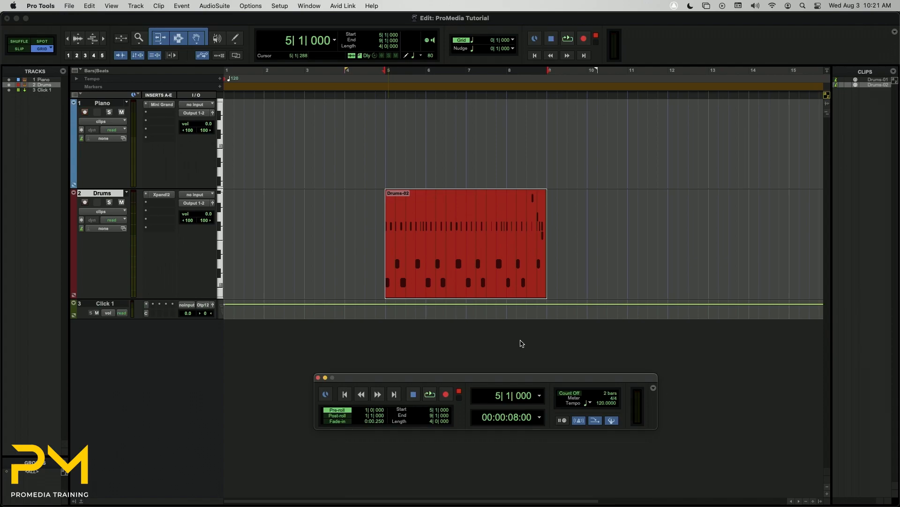
- Arm recording and start capturing the Piano-01 part over the looped bars 5–9
click(85, 111)
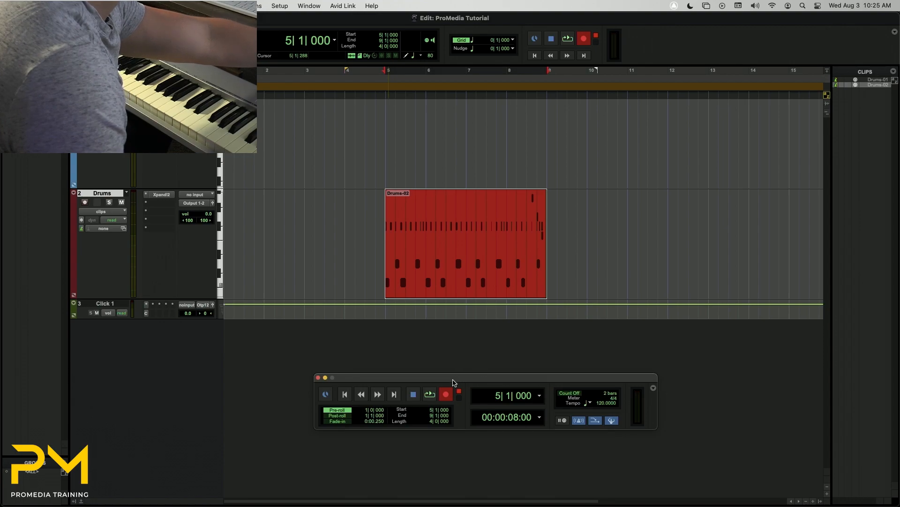
click(430, 393)
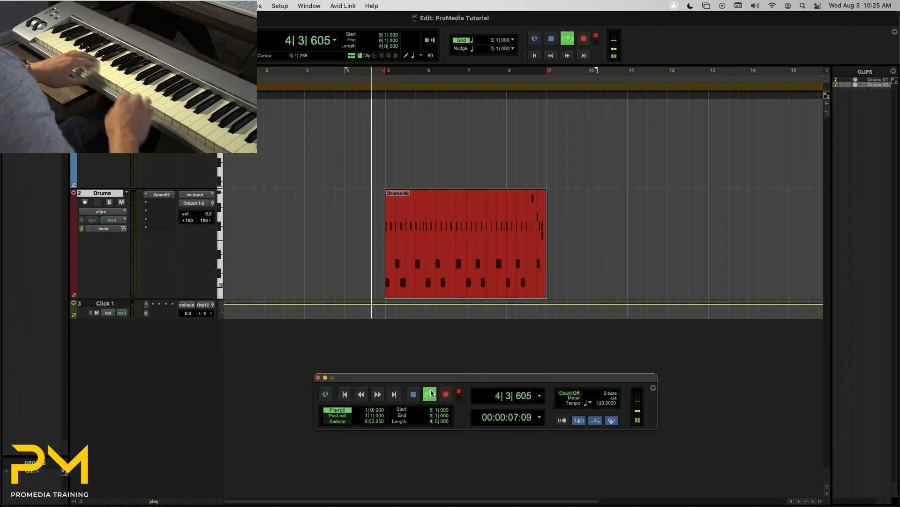
click(430, 393)
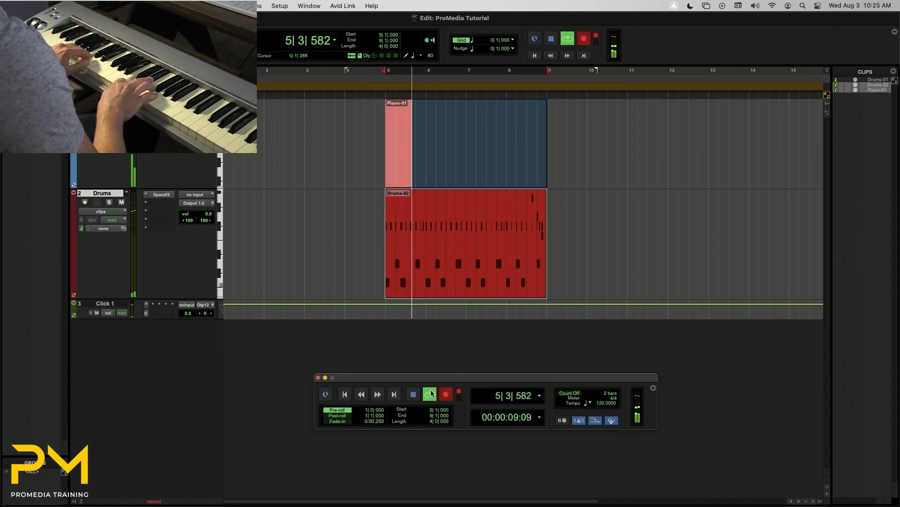